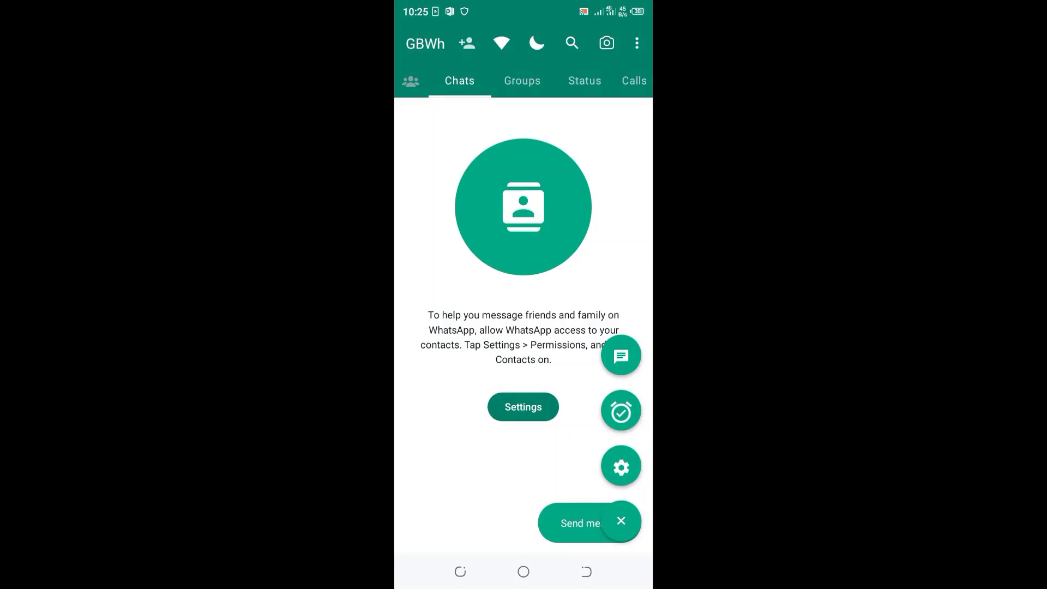
# Allow GBWhatsApp's Contacts permission from its App info permissions list in Settings.
pyautogui.click(620, 465)
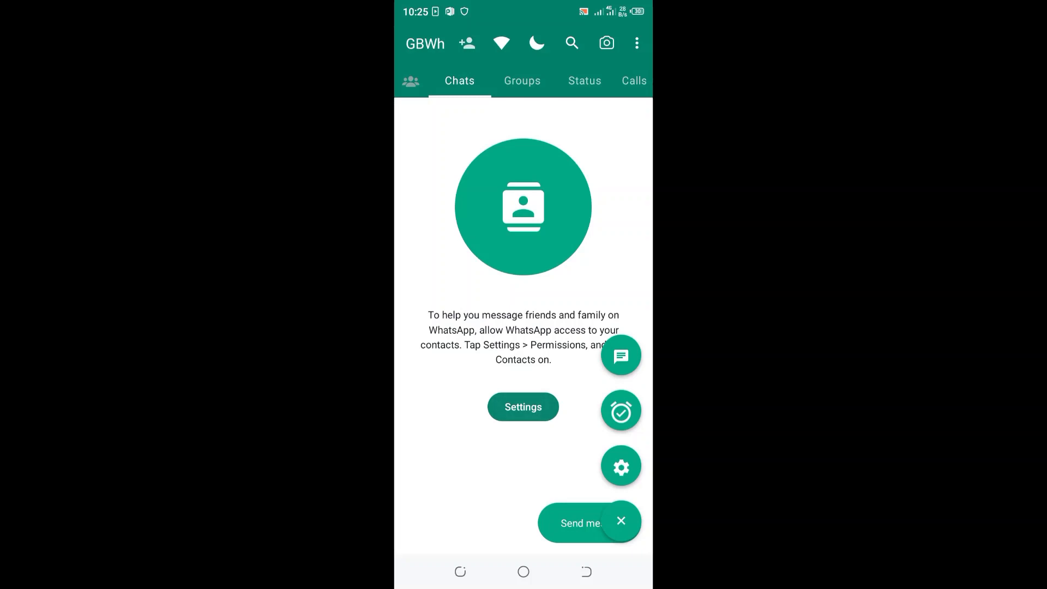
pyautogui.click(523, 406)
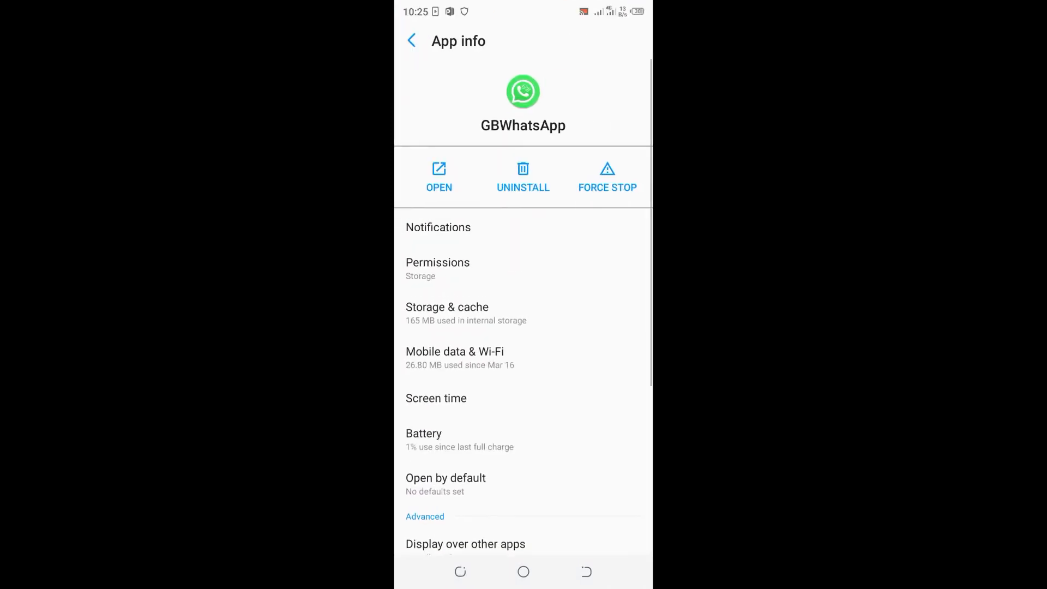
pyautogui.click(437, 268)
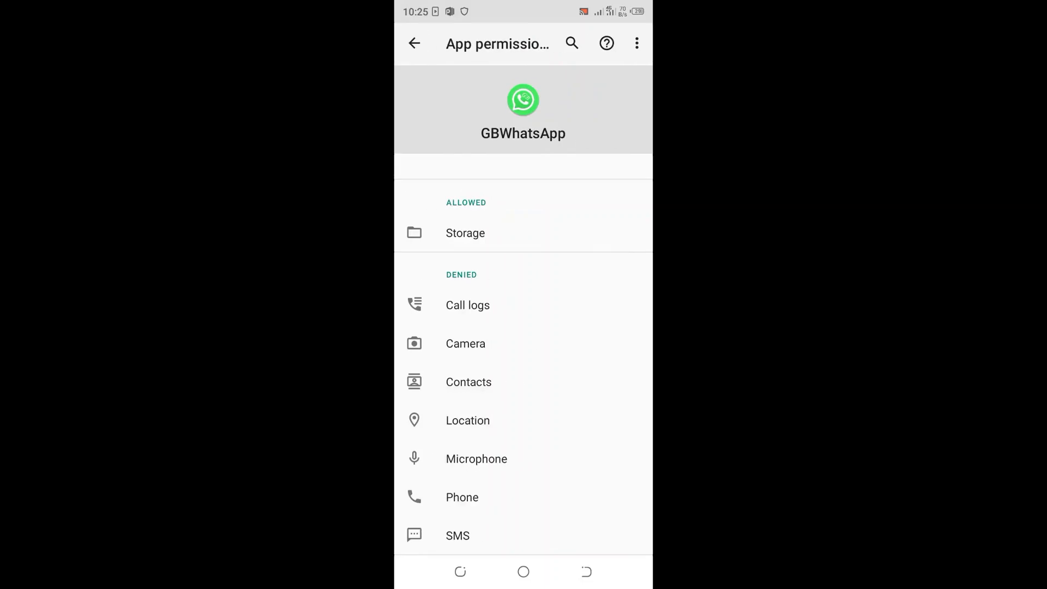
pyautogui.click(469, 381)
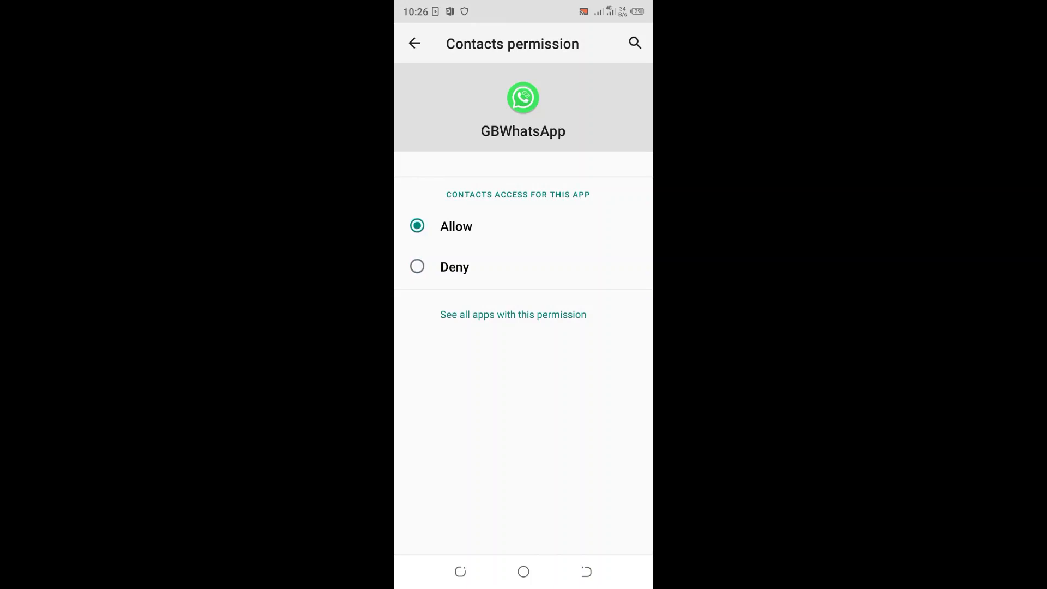
pyautogui.click(413, 43)
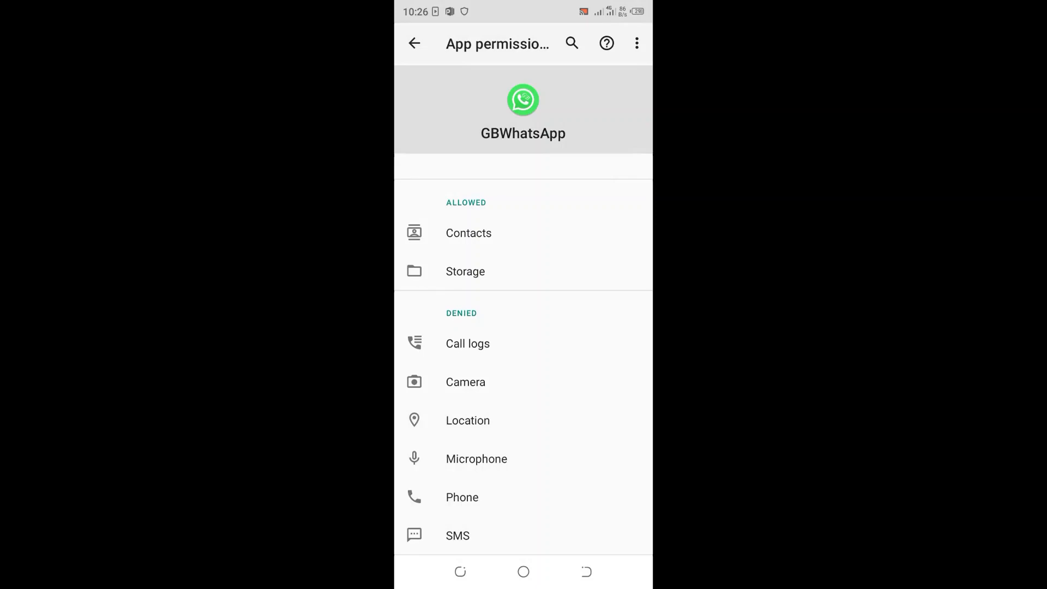
pyautogui.click(465, 381)
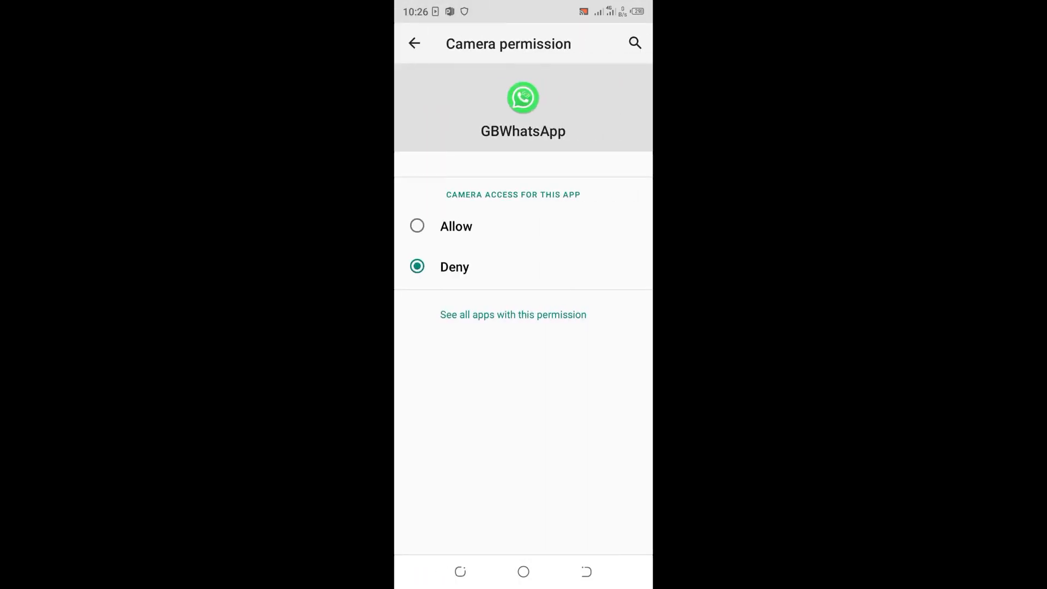
# Allow GBWhatsApp's Camera and Call logs permissions, returning to its permission list.
pyautogui.click(416, 226)
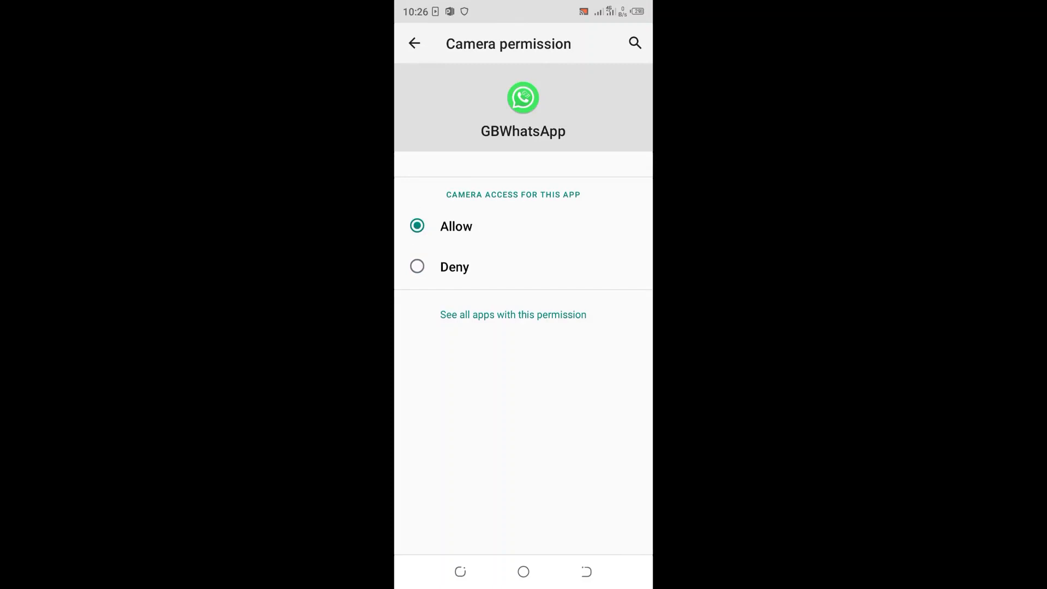
pyautogui.click(414, 44)
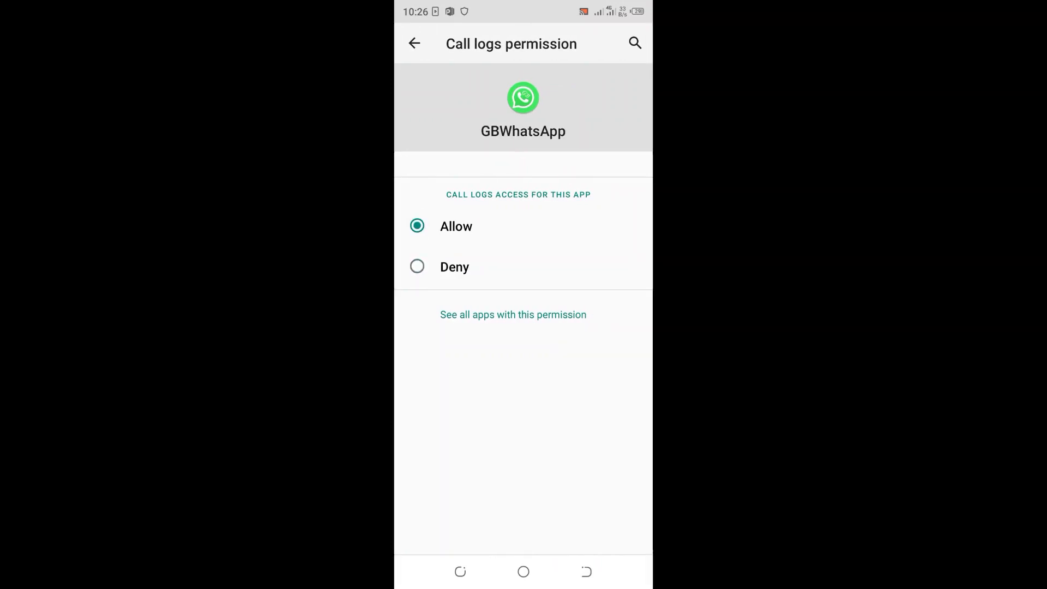
pyautogui.click(414, 43)
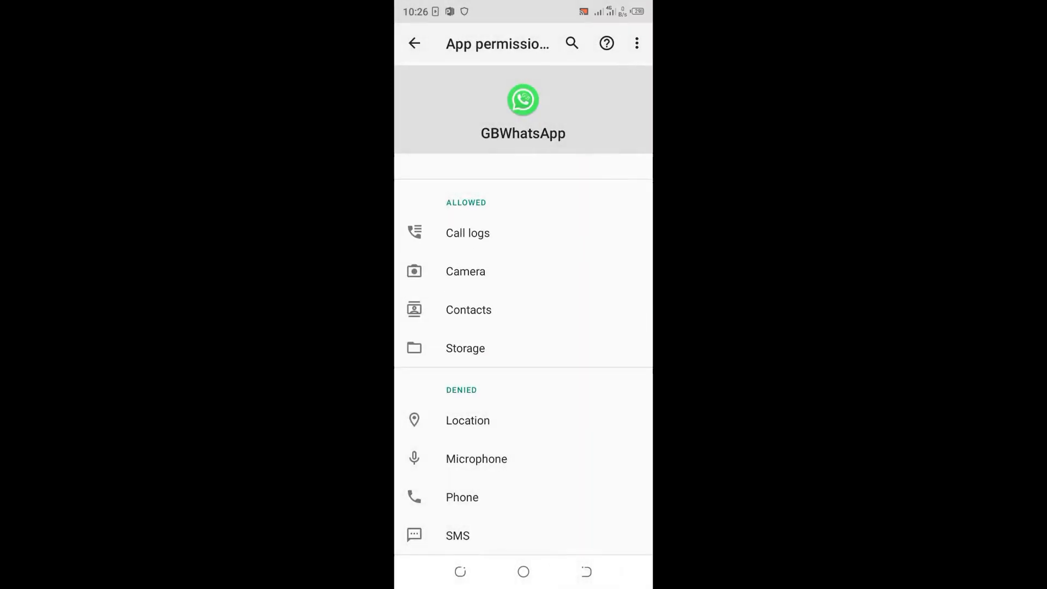
# Back in GBWhatsApp, open the new-chat contact picker to confirm 144 contacts appear.
pyautogui.click(413, 43)
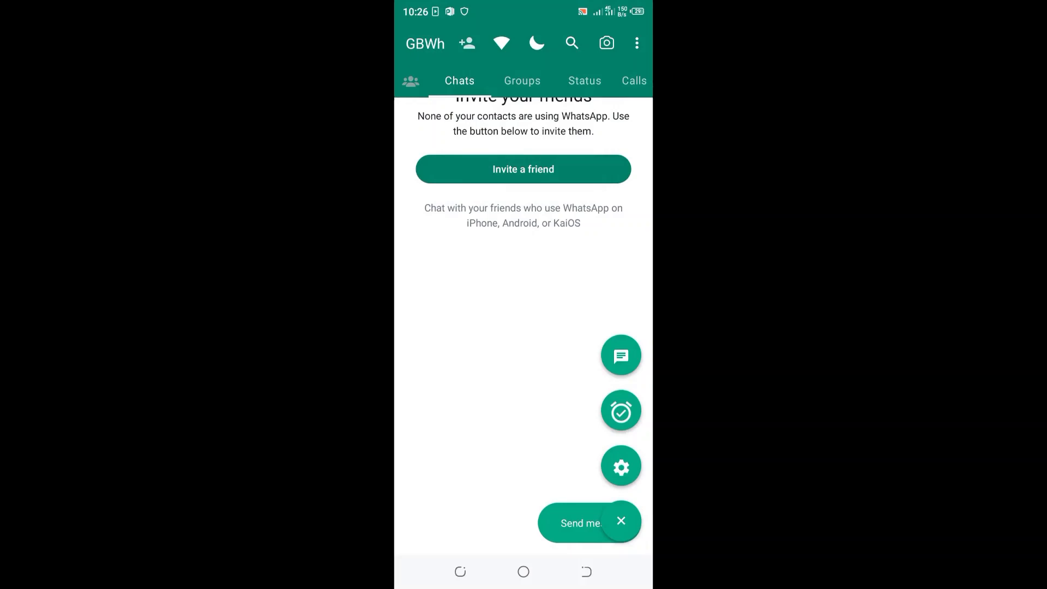
pyautogui.click(636, 43)
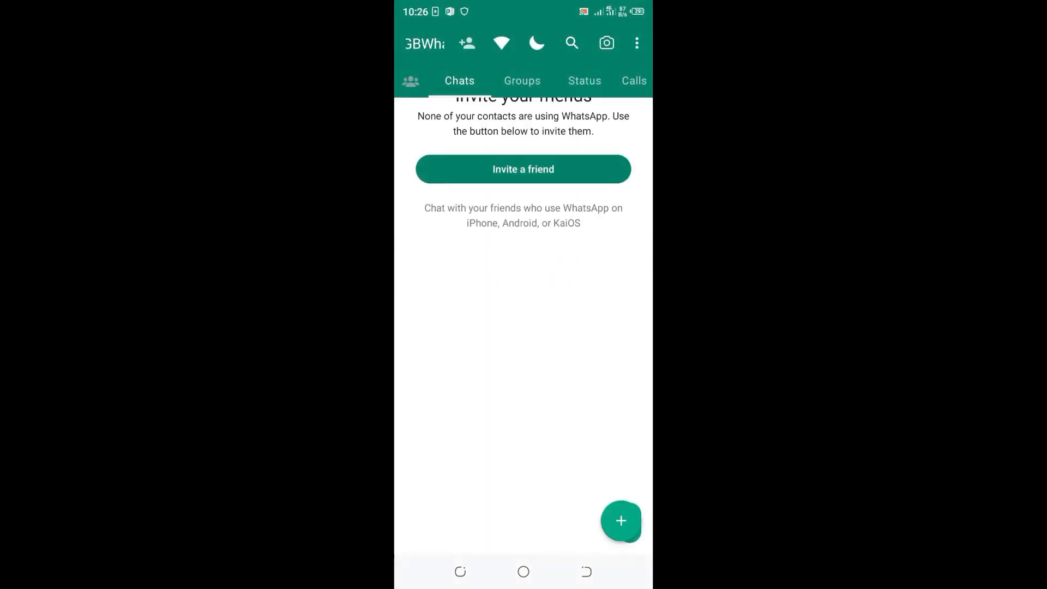
pyautogui.click(620, 520)
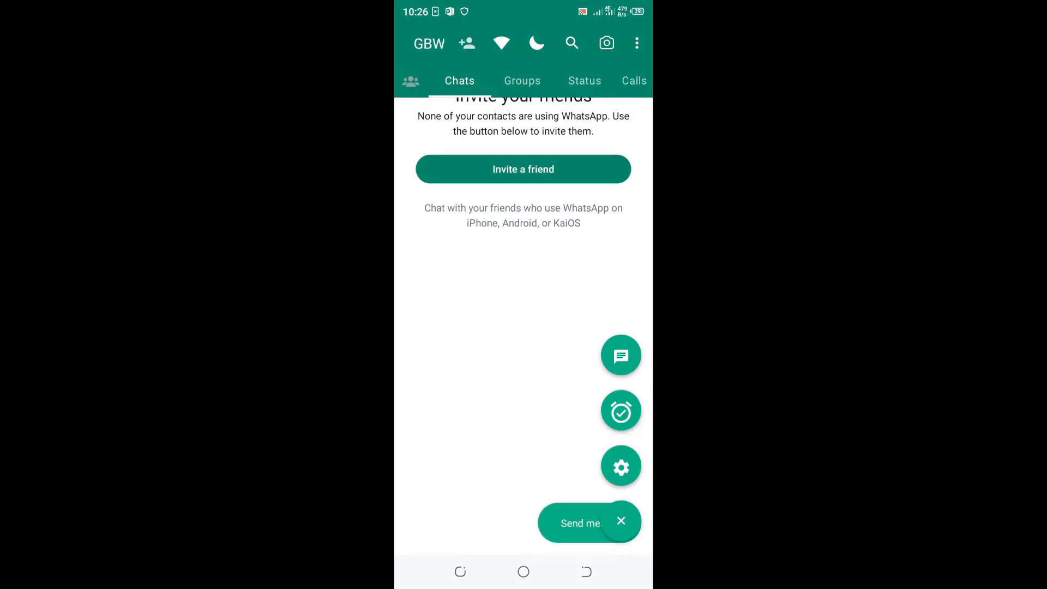
pyautogui.click(620, 355)
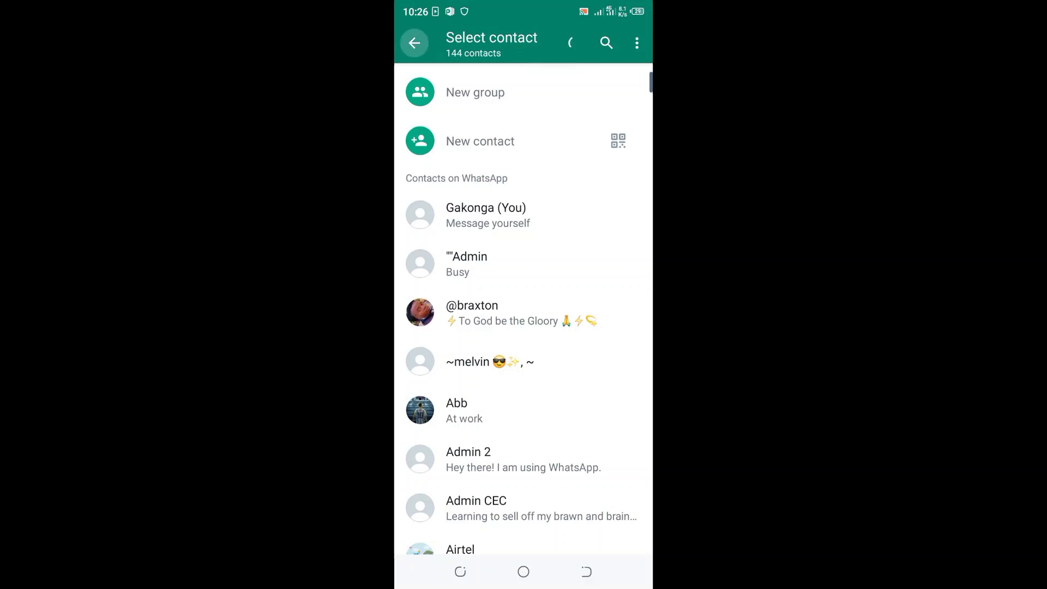
pyautogui.click(414, 42)
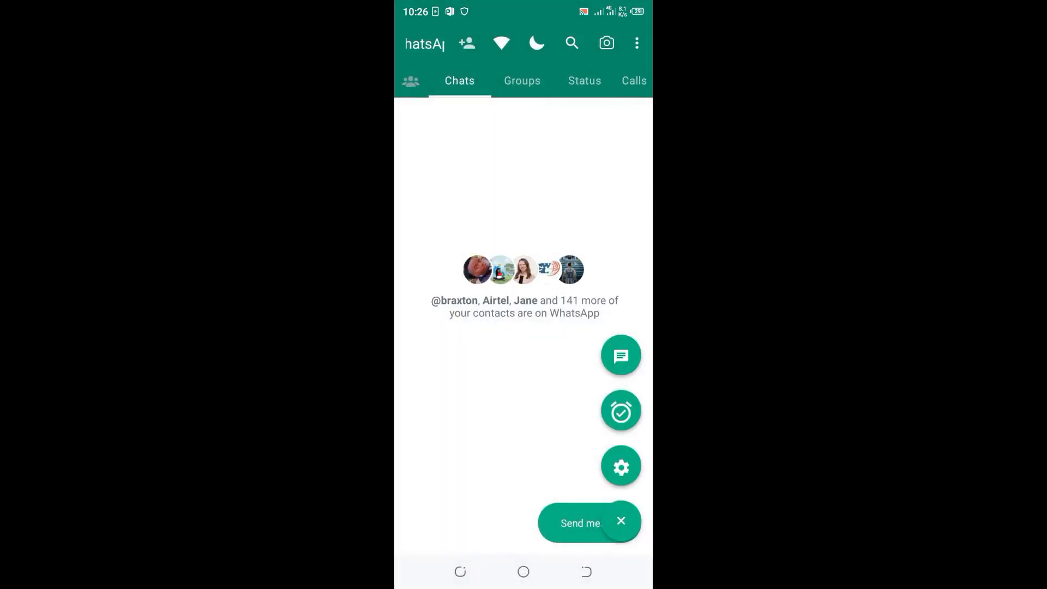